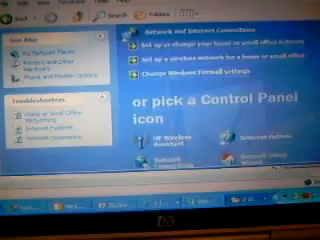
scroll("down", 3)
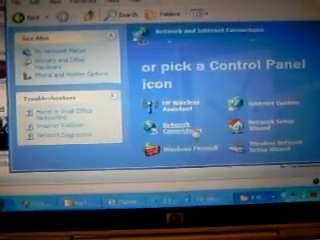